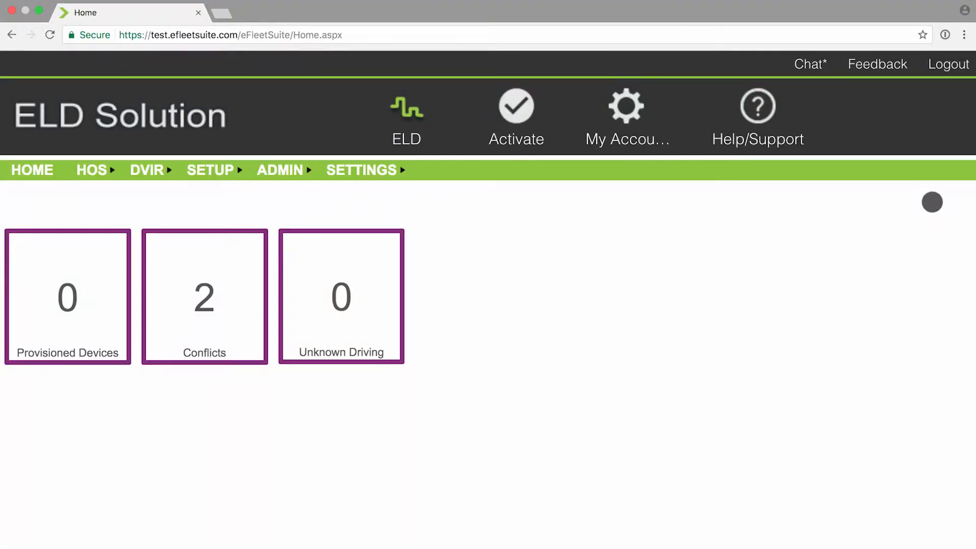
Step: Navigate from the dashboard to the Assets page via the SETUP menu
{"action": "left_click", "coordinate": [211, 170]}
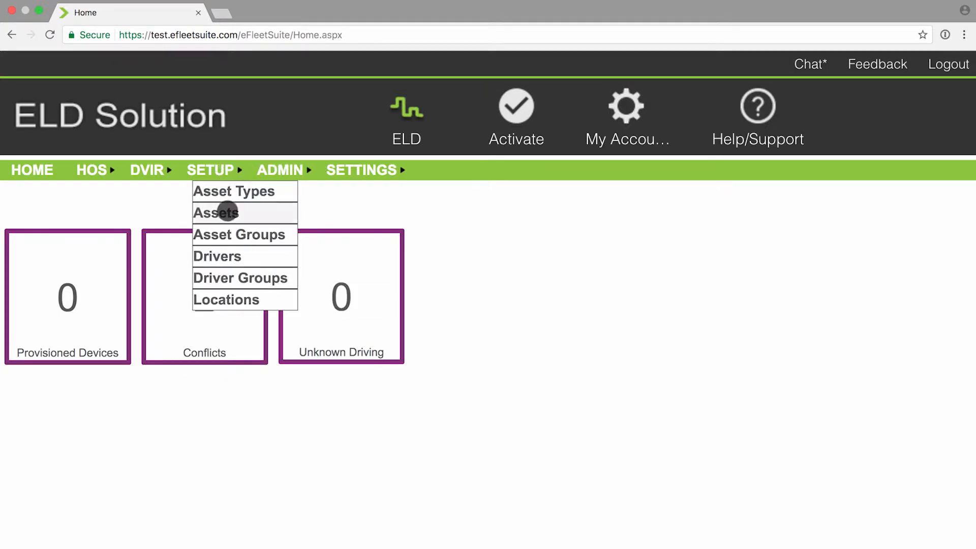
{"action": "left_click", "coordinate": [216, 212]}
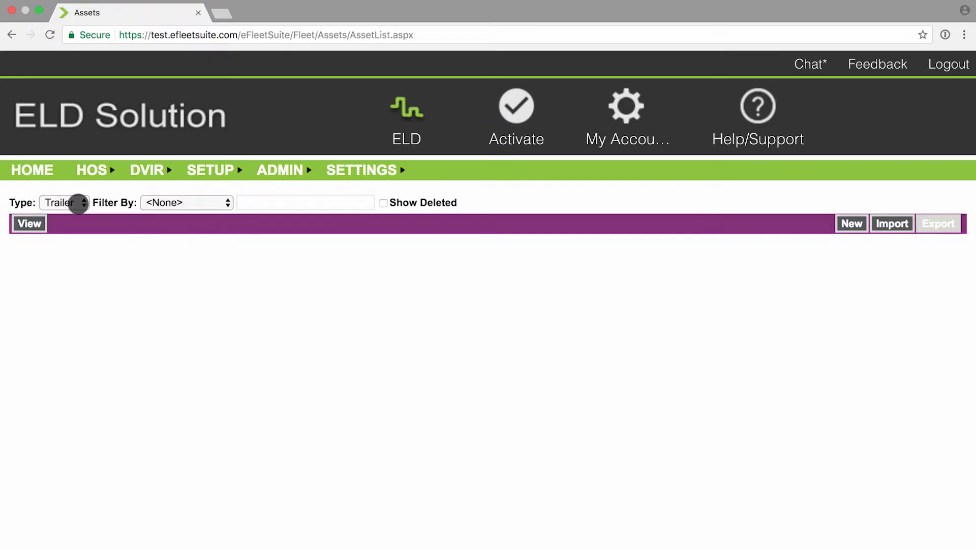
Step: Switch the asset Type to Vehicle and view the vehicle asset list
{"action": "left_click", "coordinate": [63, 202]}
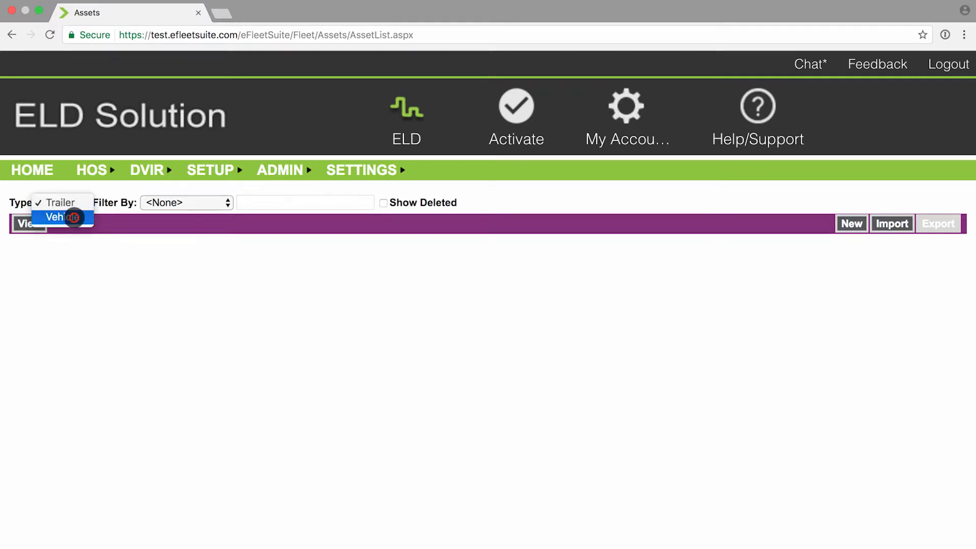
{"action": "left_click", "coordinate": [60, 216]}
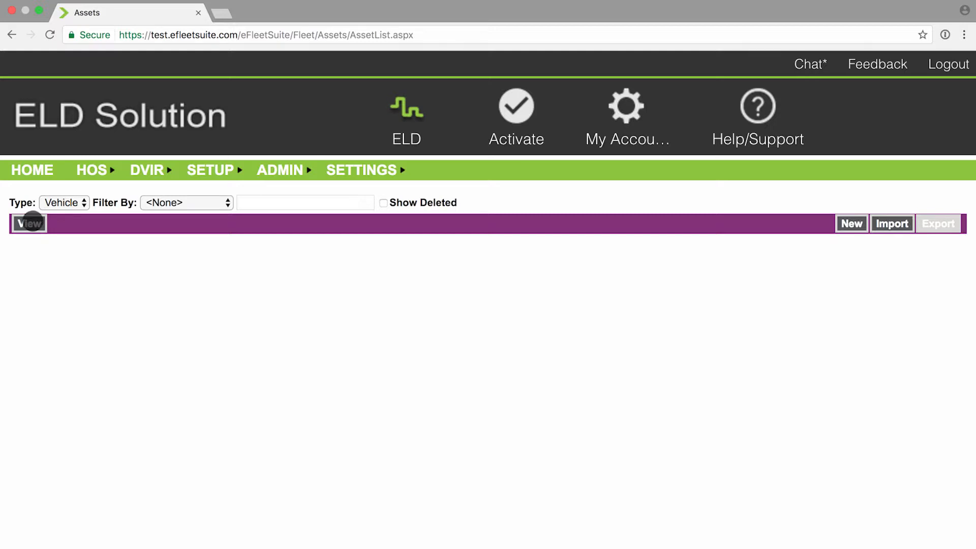
{"action": "left_click", "coordinate": [28, 224]}
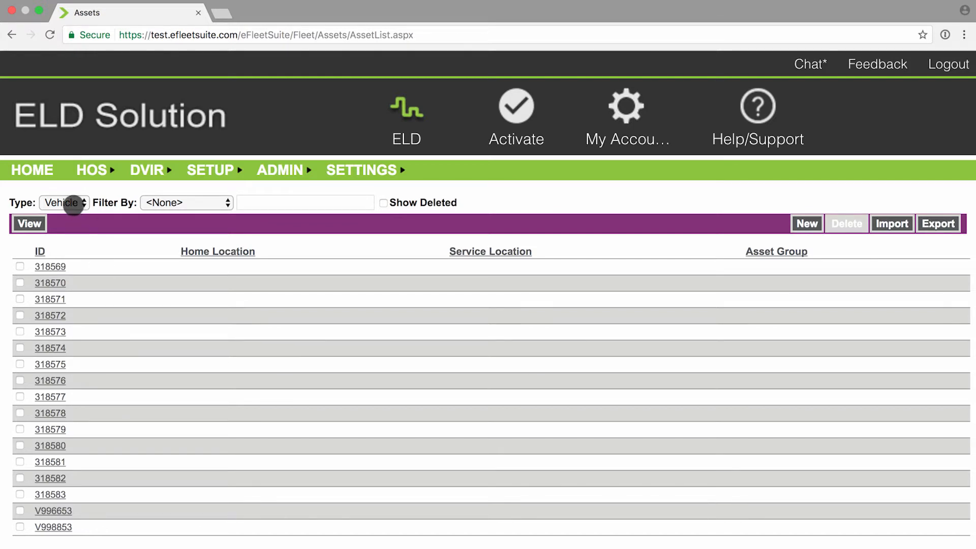
Step: Switch the asset Type back to Trailer and view the trailer asset list
{"action": "left_click", "coordinate": [63, 203]}
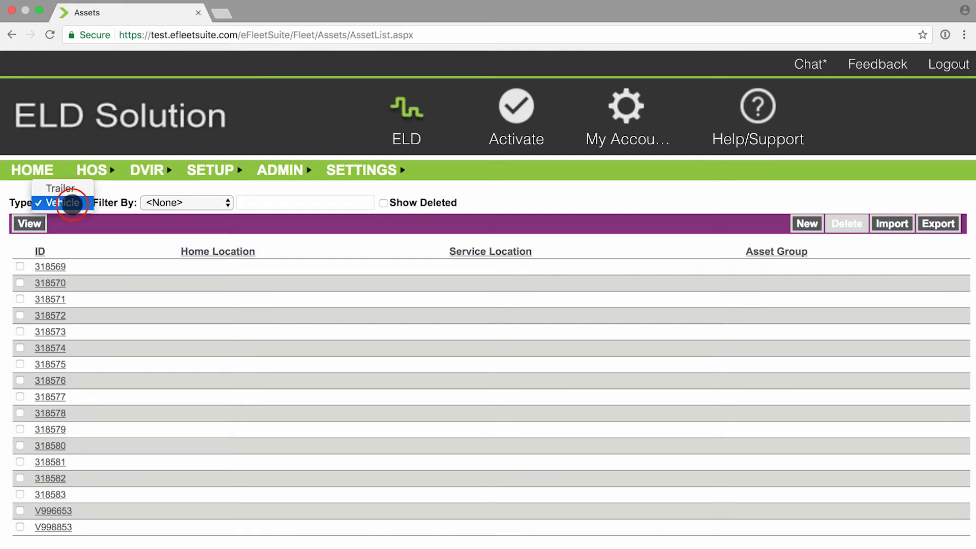
{"action": "left_click", "coordinate": [60, 189]}
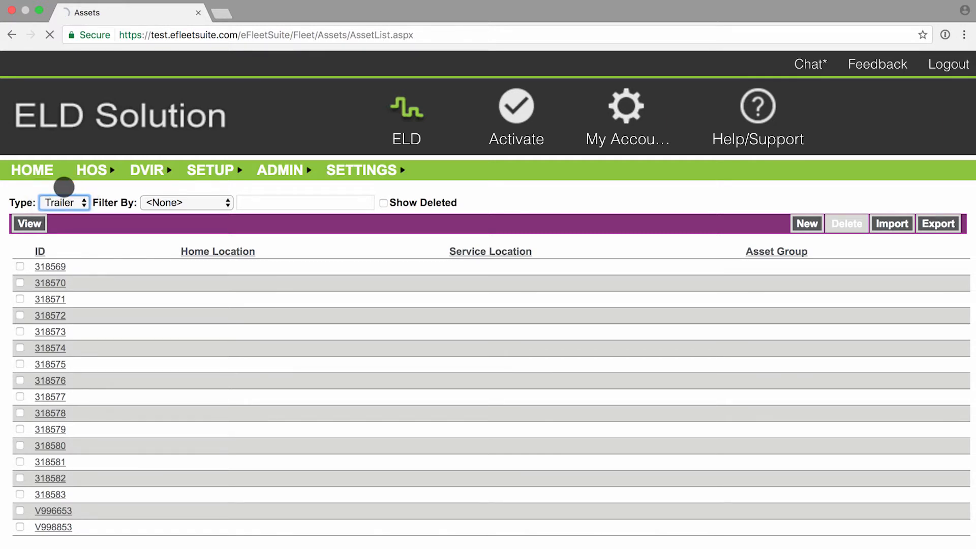
{"action": "left_click", "coordinate": [28, 224]}
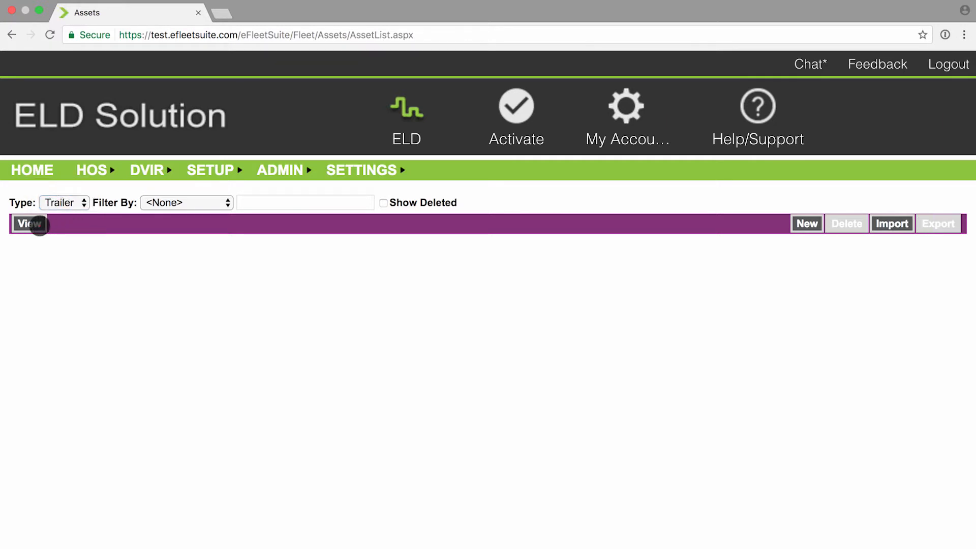
{"action": "left_click", "coordinate": [29, 223]}
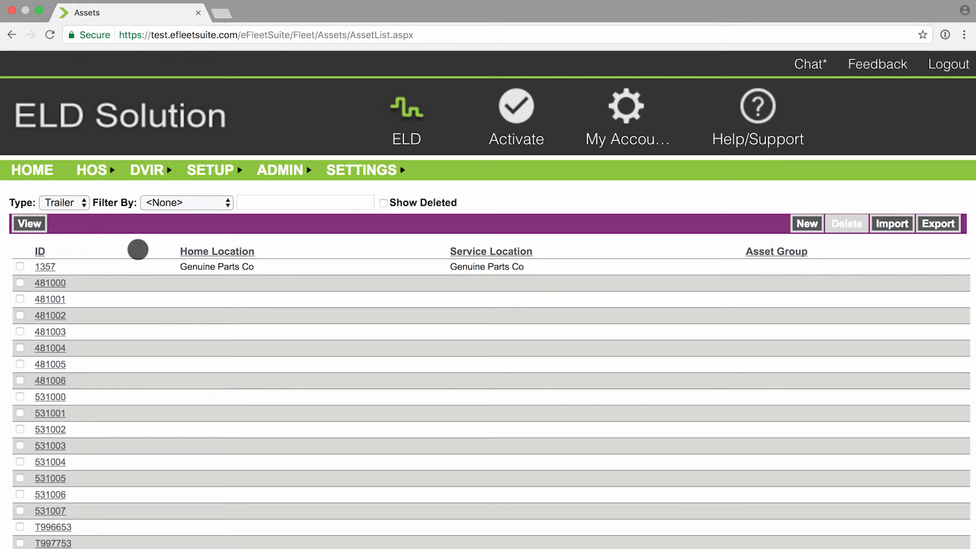
{"action": "mouse_move", "coordinate": [135, 323]}
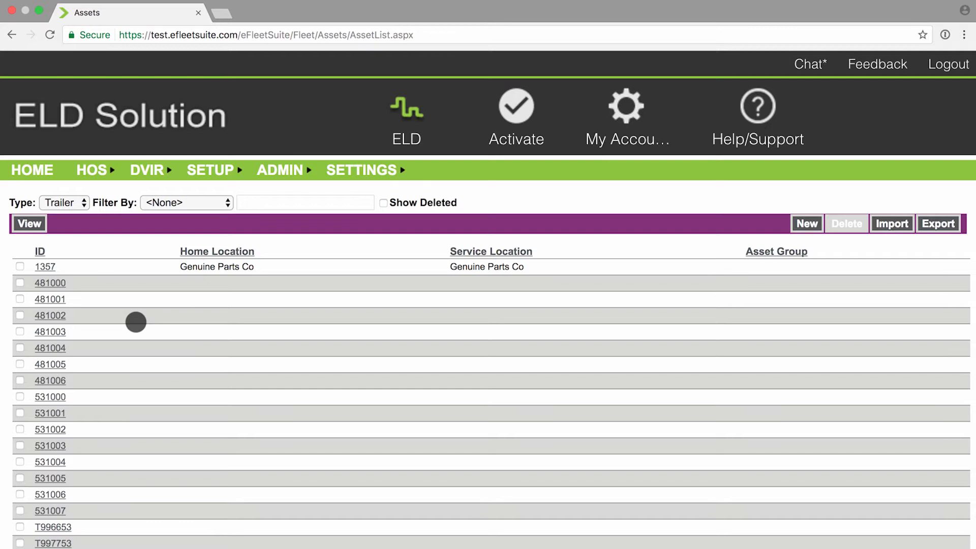
{"action": "mouse_move", "coordinate": [51, 283]}
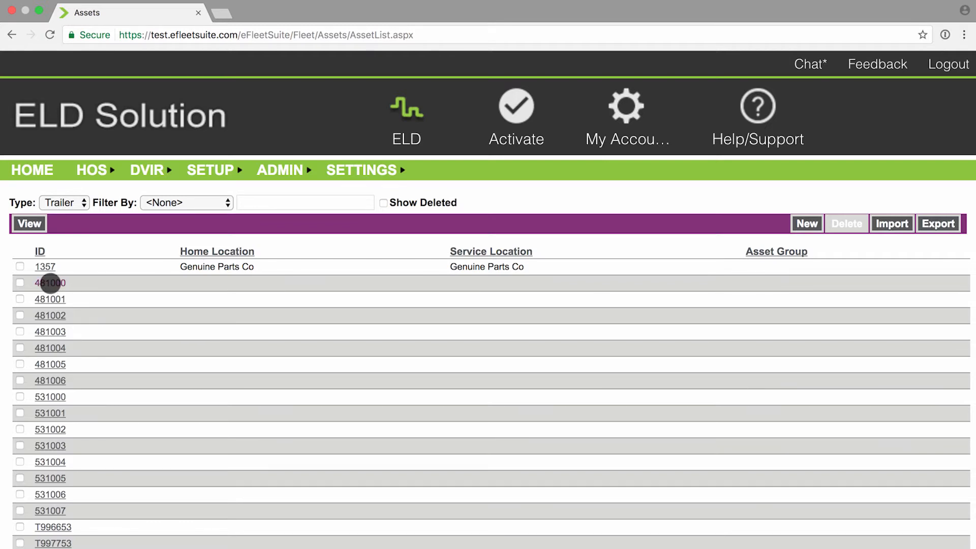
Step: Open the Asset Detail edit screen for trailer 481000
{"action": "left_click", "coordinate": [50, 281]}
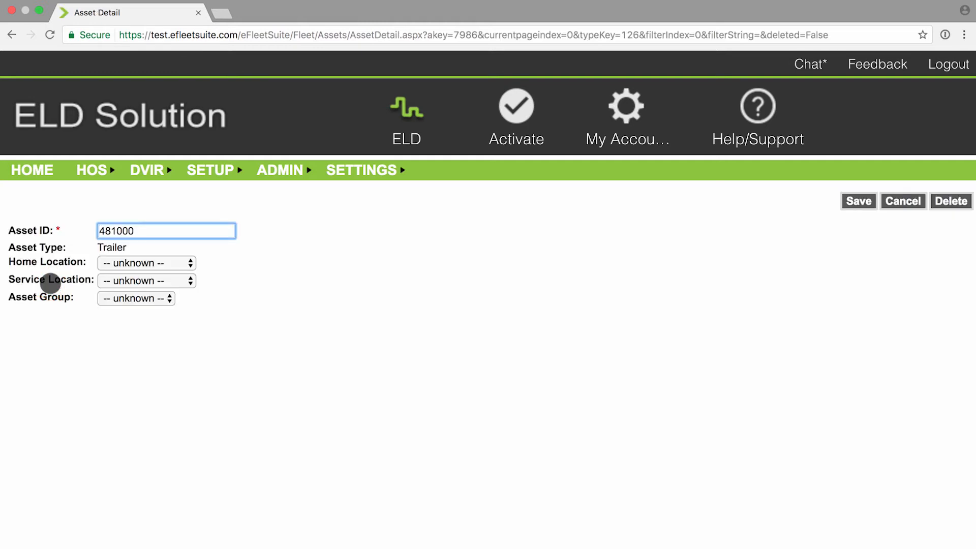